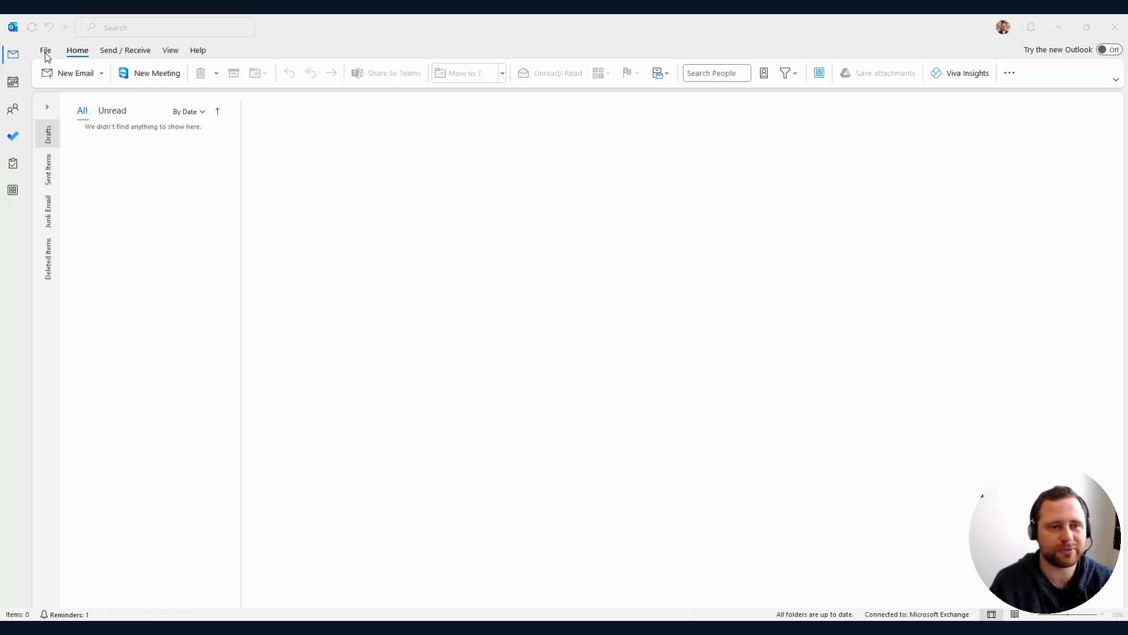
# - Reach Outlook Options from the File backstage, landing on the General page
pyautogui.click(46, 50)
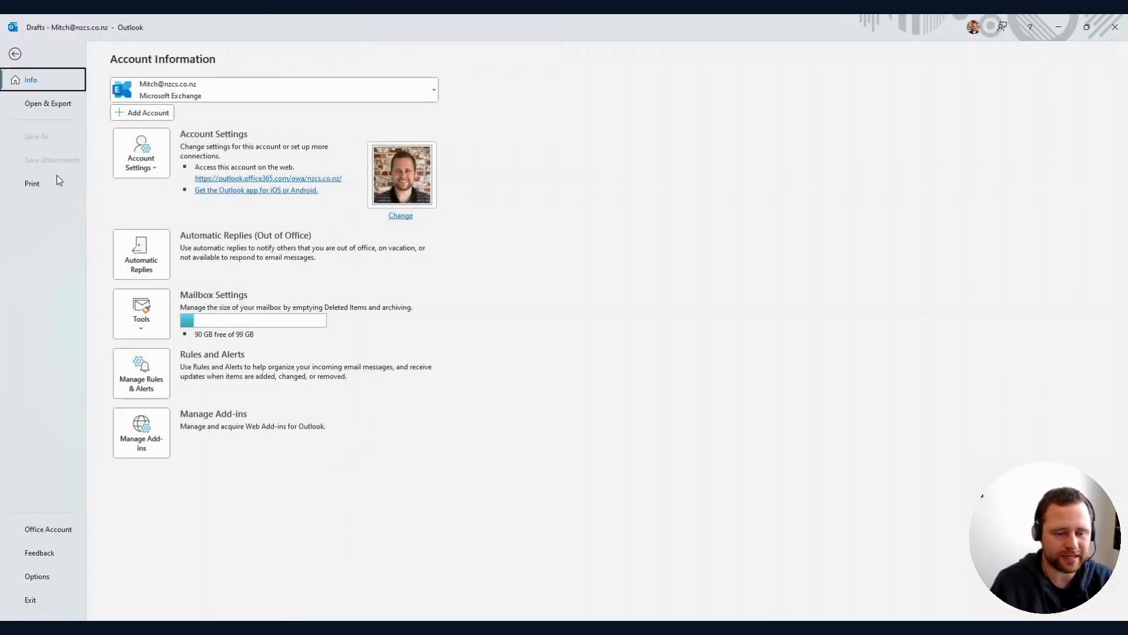
pyautogui.click(37, 576)
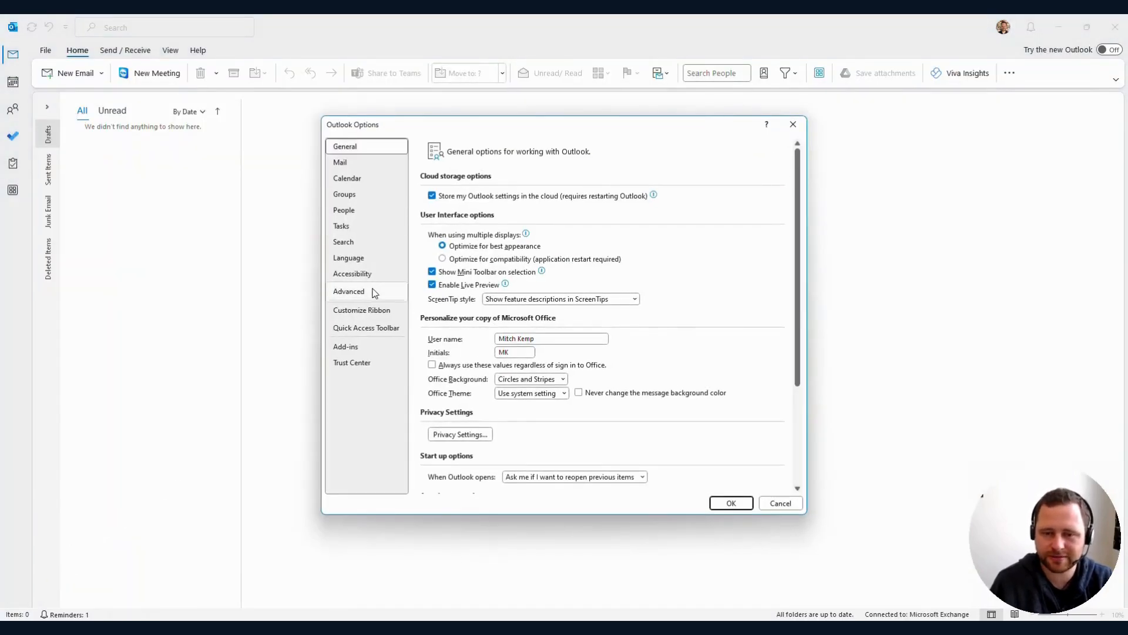
# - In Advanced options, set 'Open hyperlinks from Outlook in' to Default Browser
pyautogui.click(348, 291)
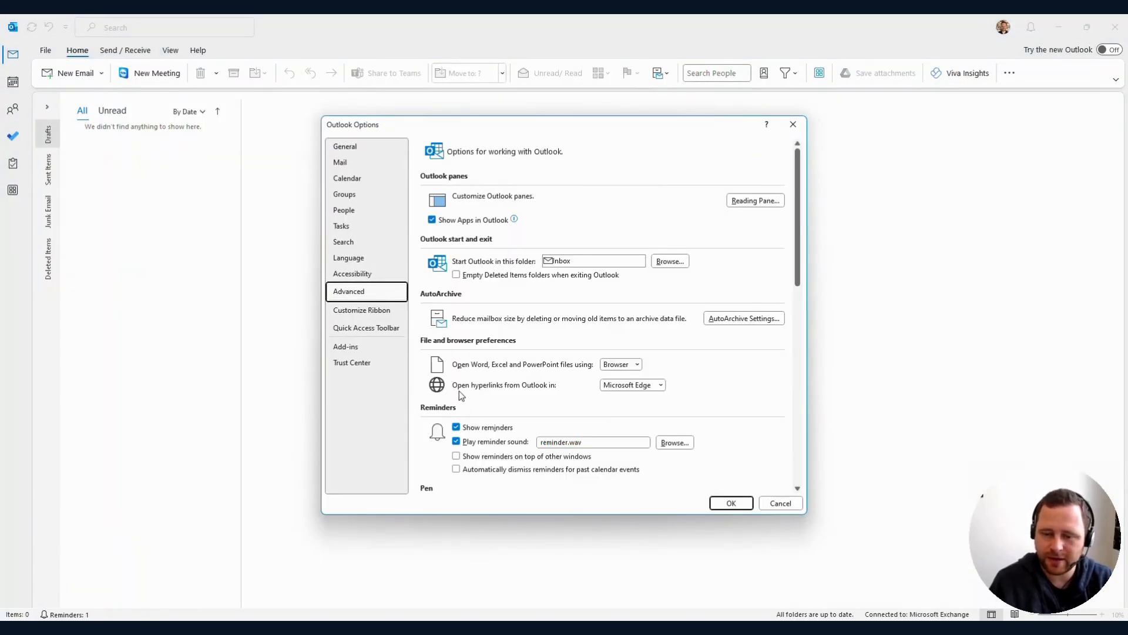
pyautogui.moveTo(630, 387)
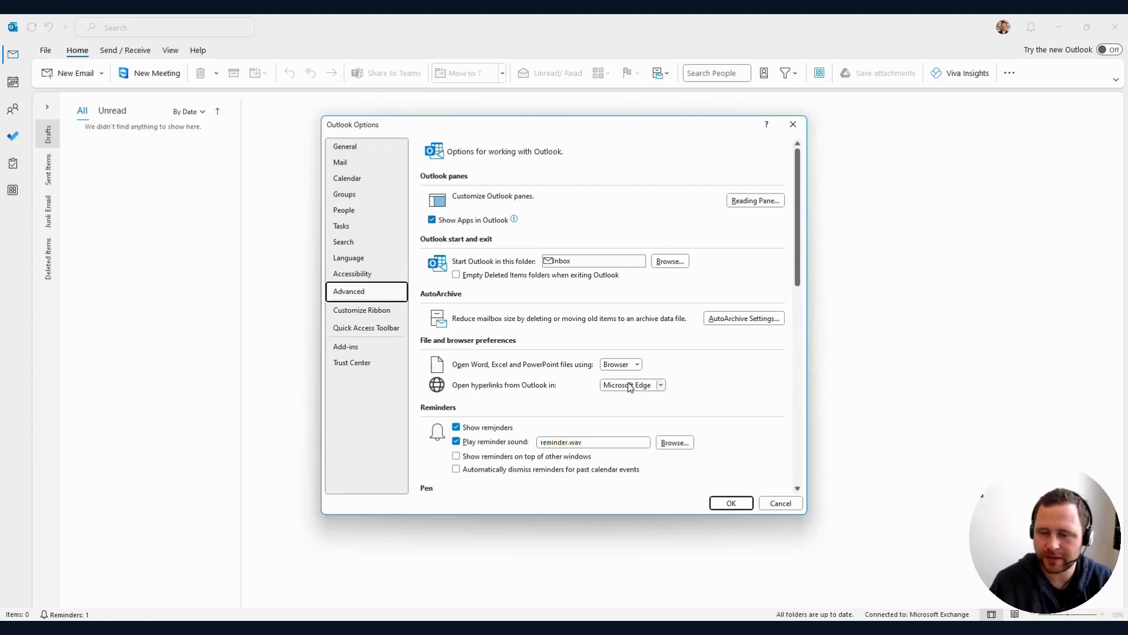
pyautogui.click(633, 384)
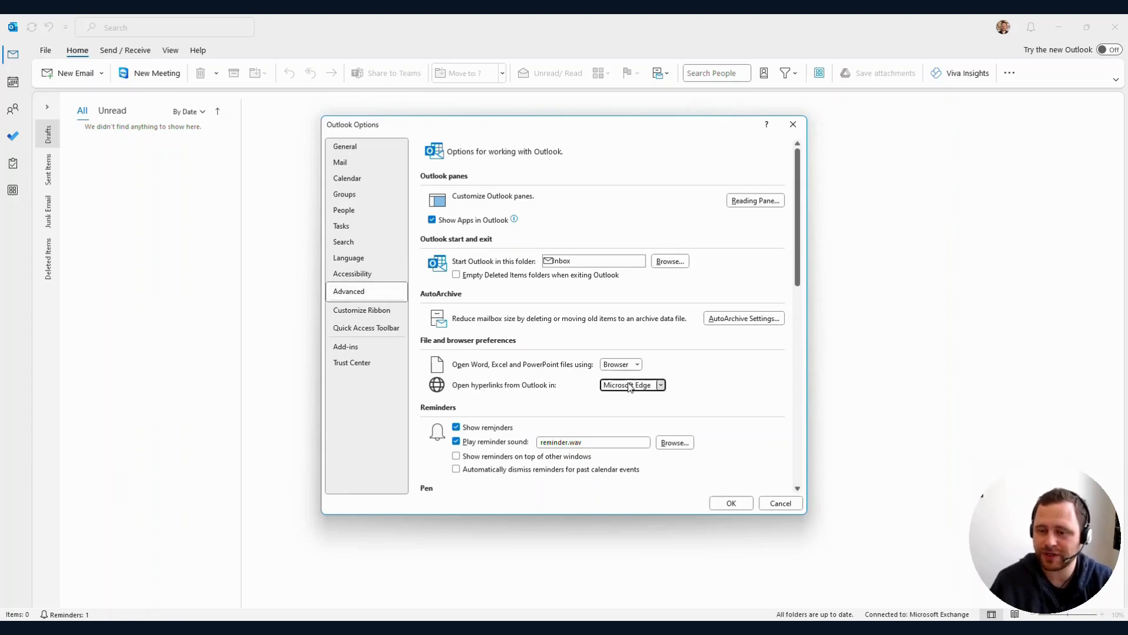
pyautogui.click(629, 385)
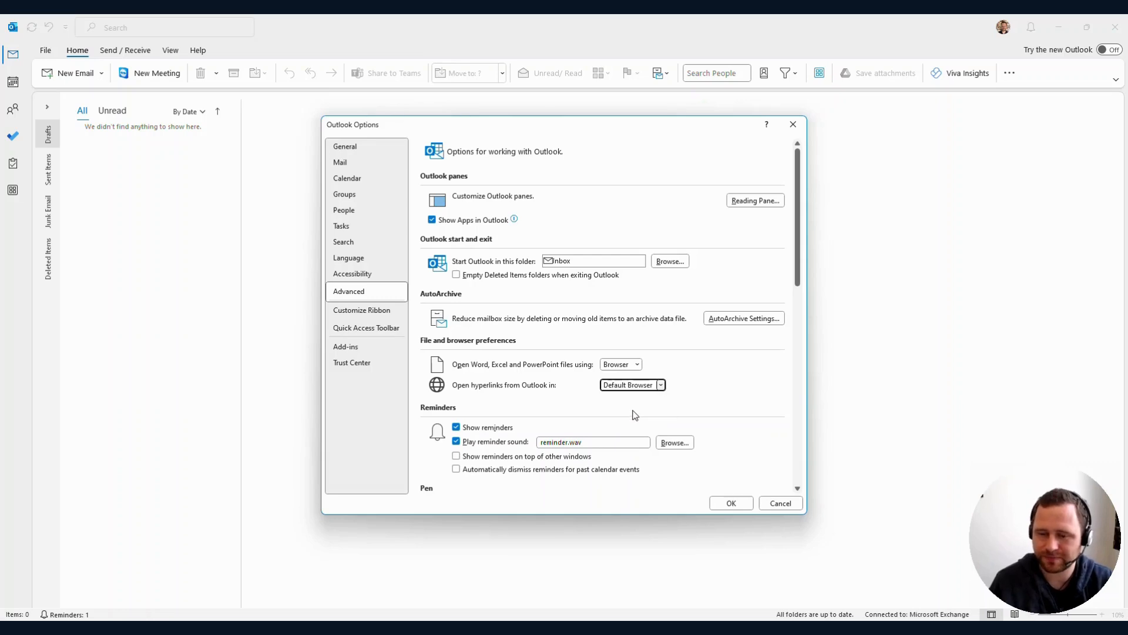
pyautogui.moveTo(456, 384)
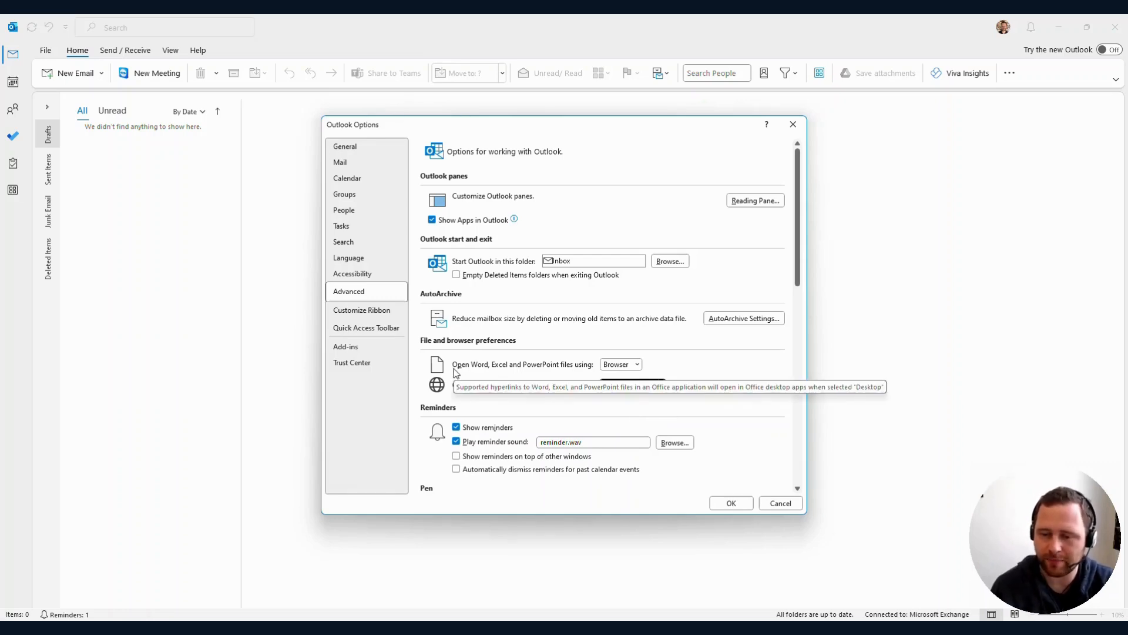
# - Show the Desktop/Browser choices for opening Word, Excel and PowerPoint files
pyautogui.click(620, 364)
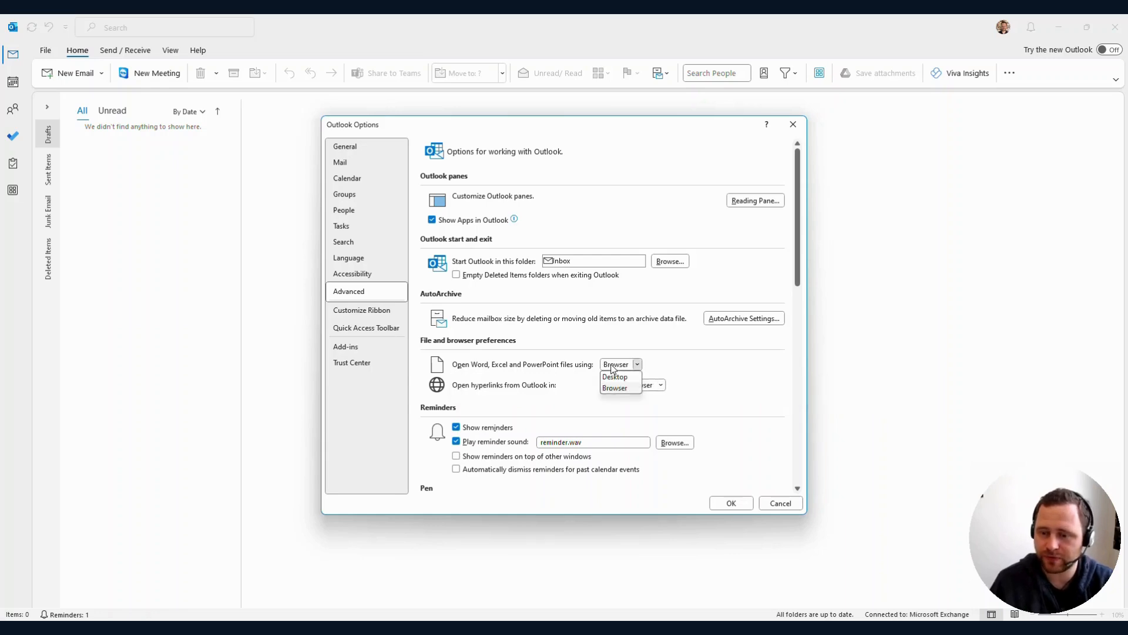
pyautogui.moveTo(628, 377)
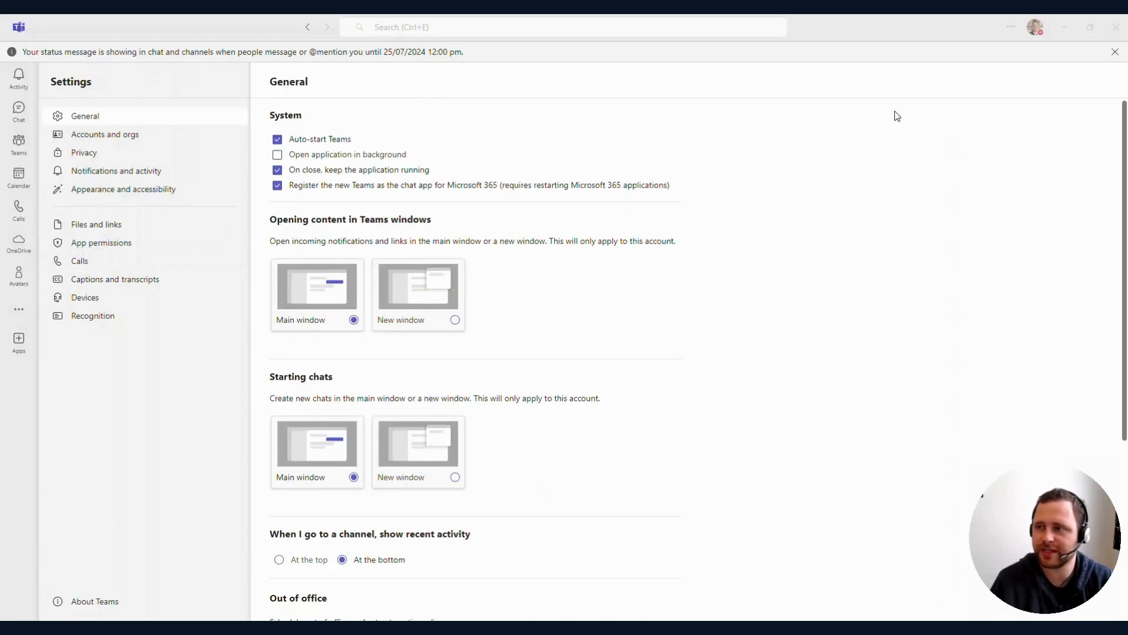
# - Switch to Teams Settings and show the Files and links page
pyautogui.click(1010, 27)
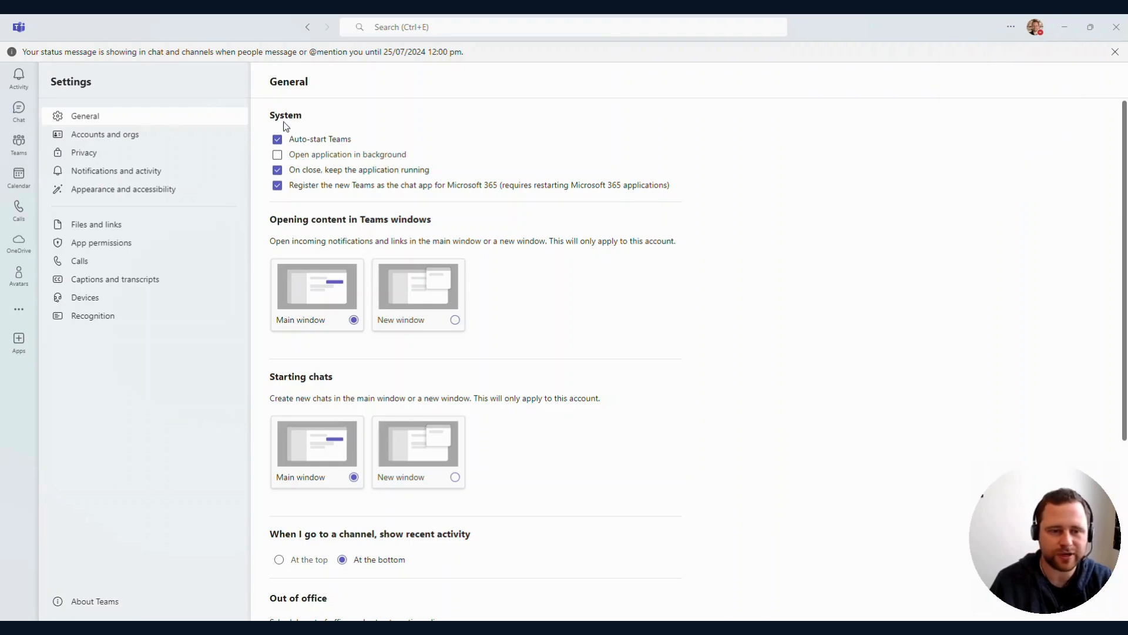
pyautogui.moveTo(137, 229)
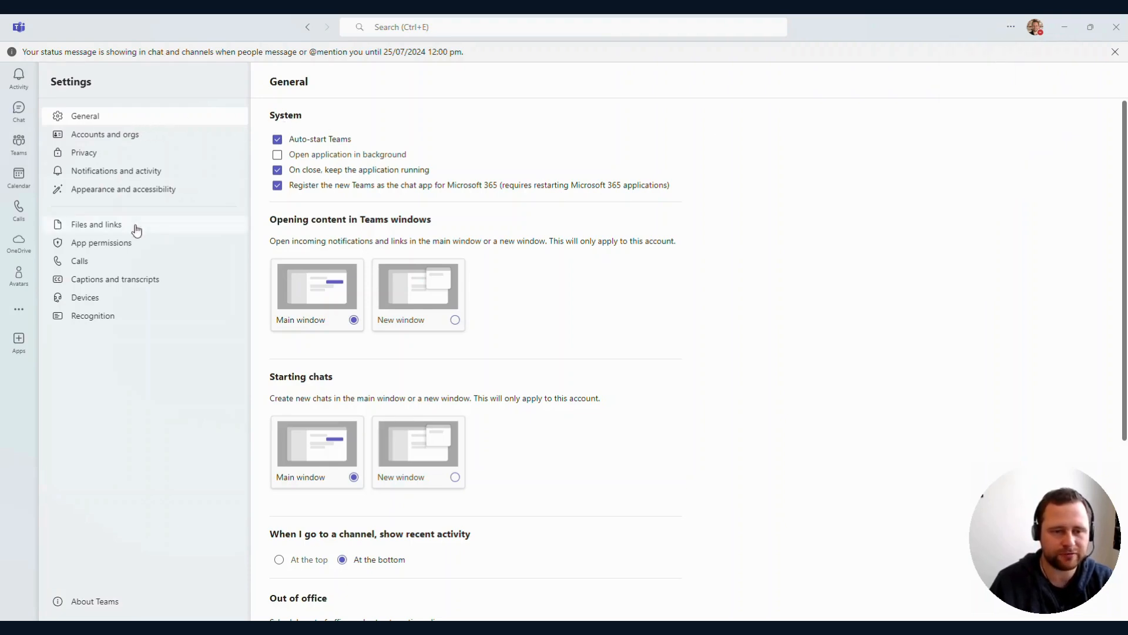
pyautogui.click(95, 223)
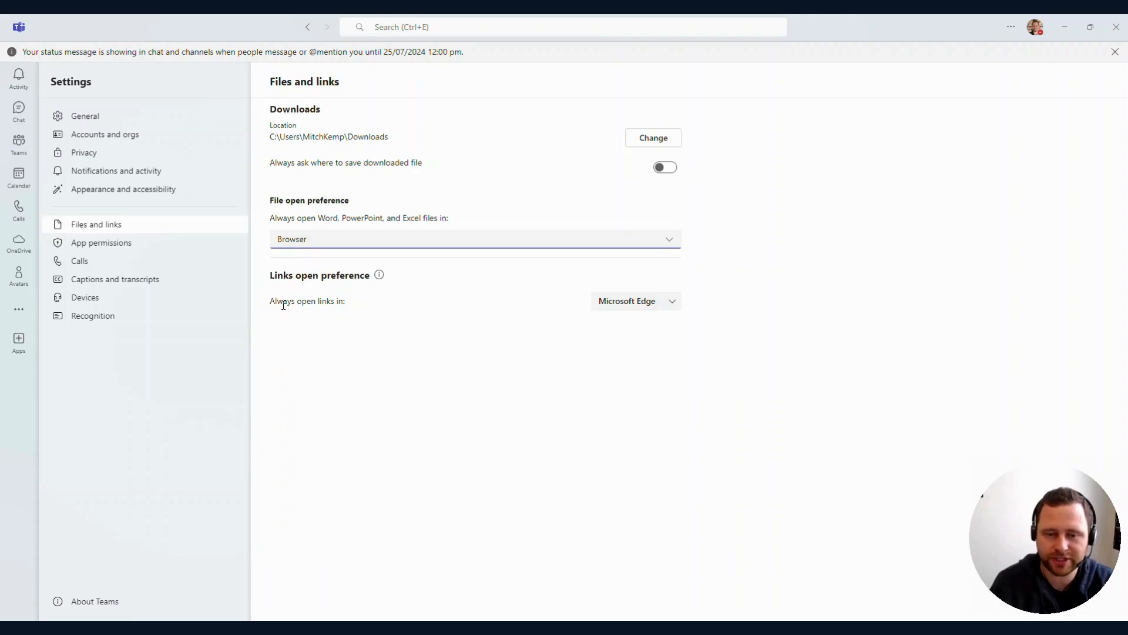
pyautogui.moveTo(636, 301)
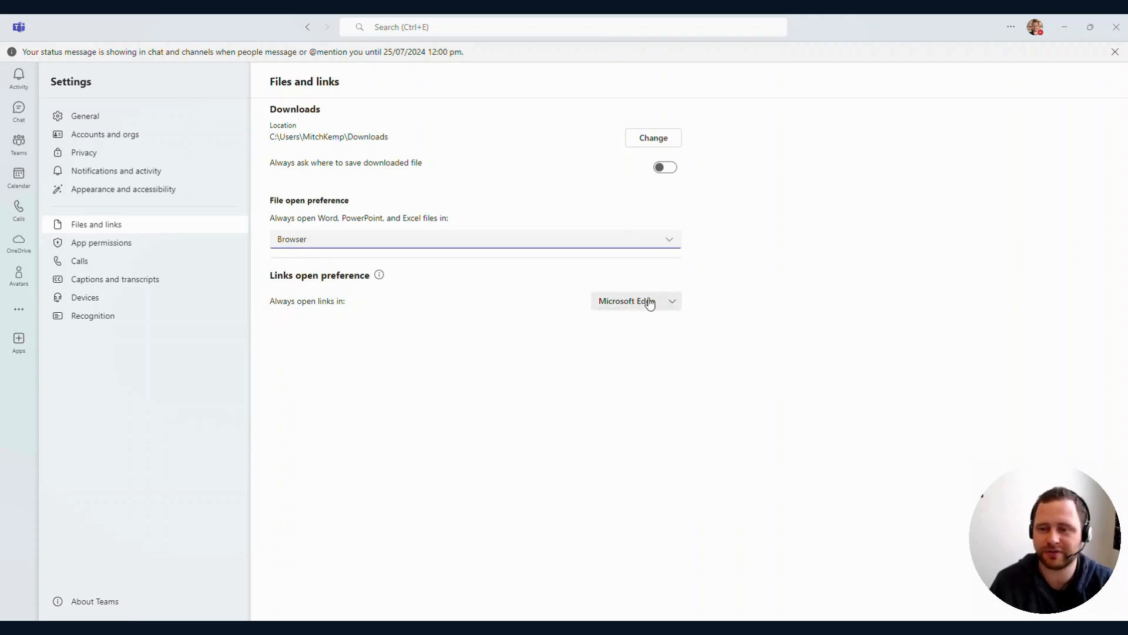
# - Set Teams links to Default browser and Office file preference to Desktop App
pyautogui.click(635, 301)
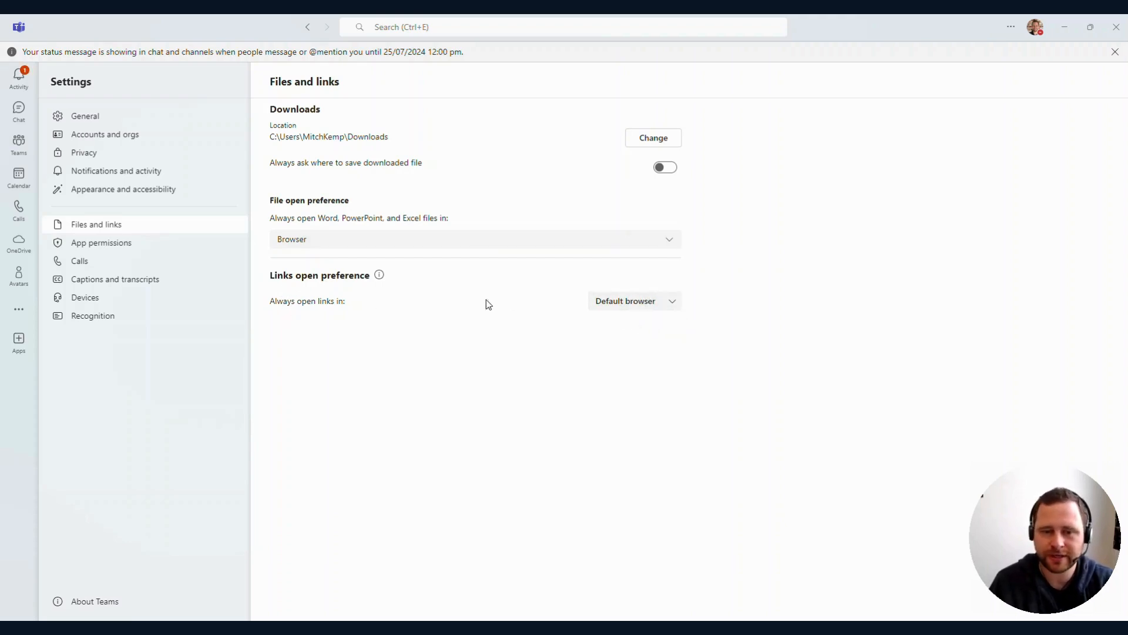
pyautogui.moveTo(307, 254)
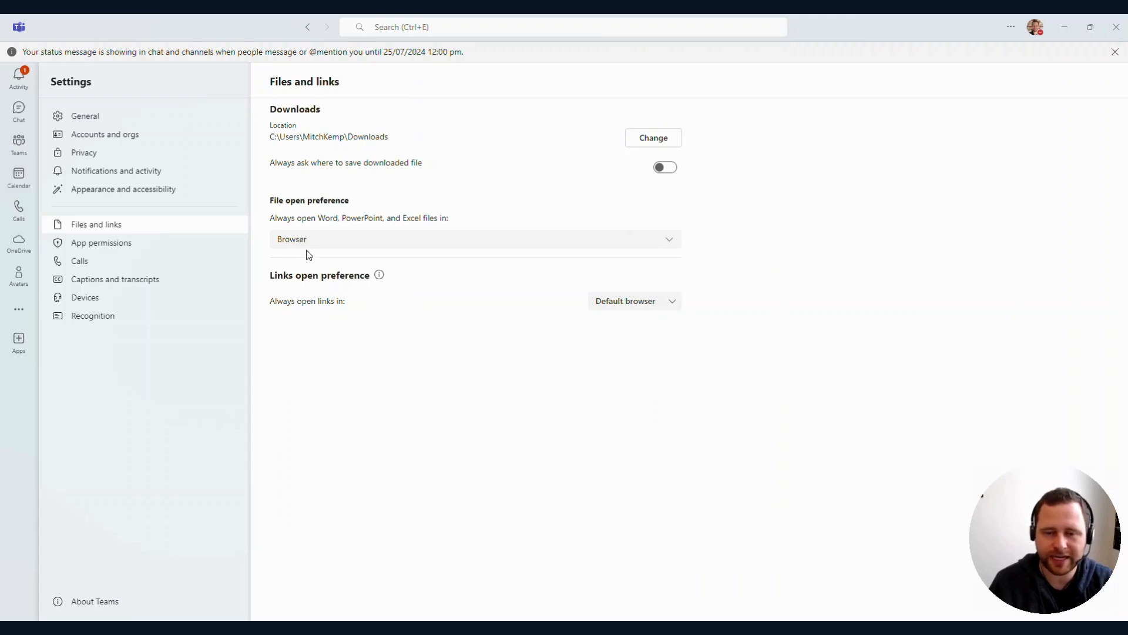
pyautogui.click(473, 239)
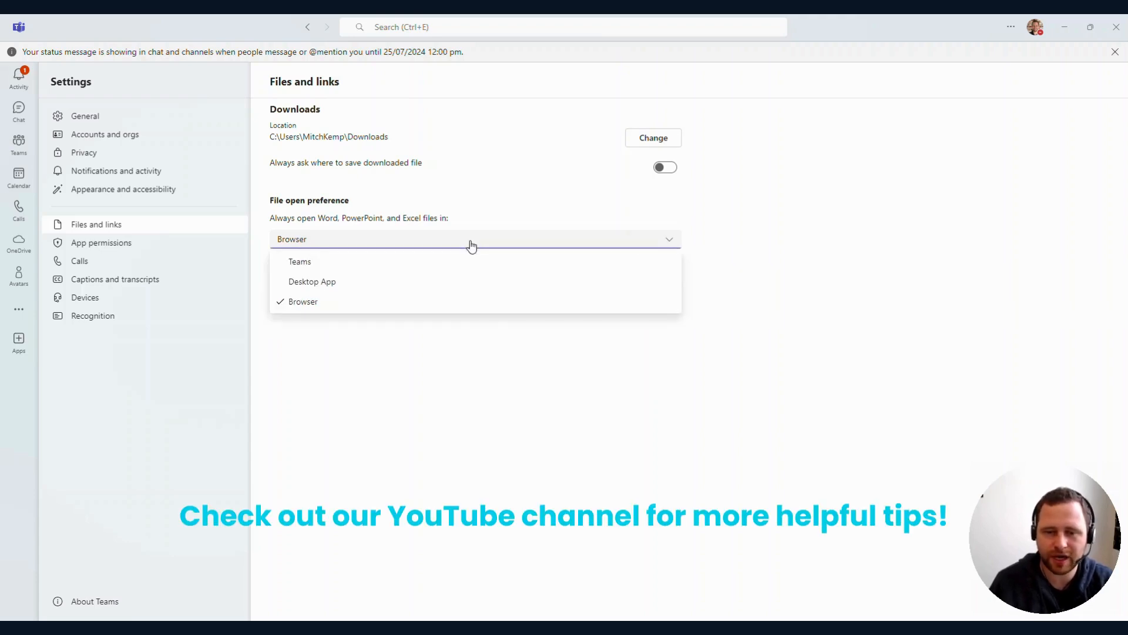
pyautogui.click(312, 281)
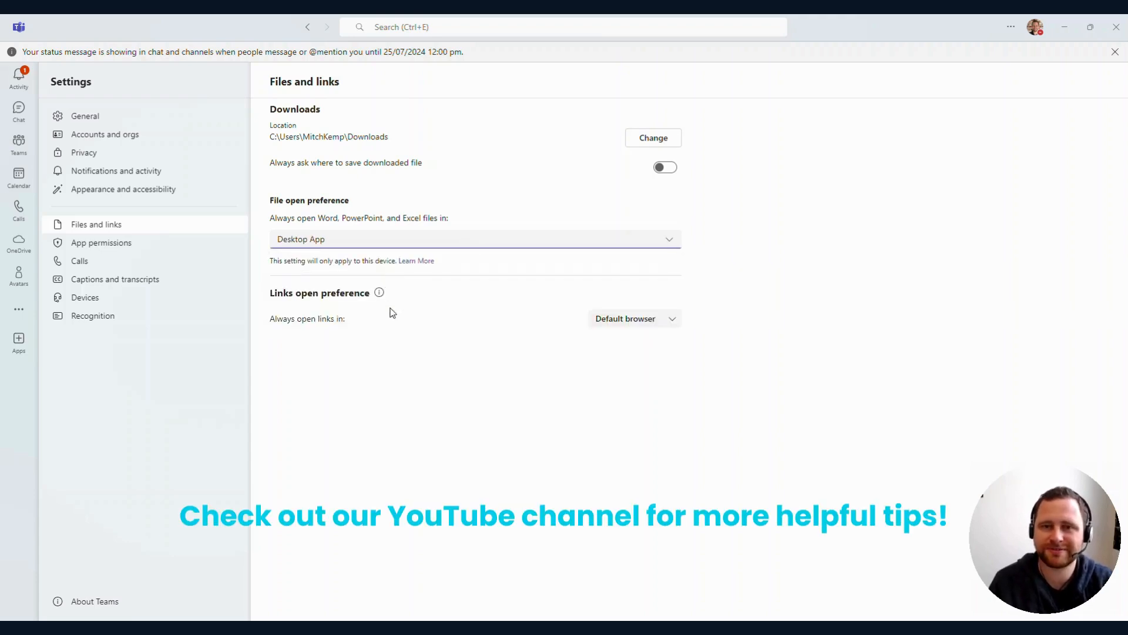